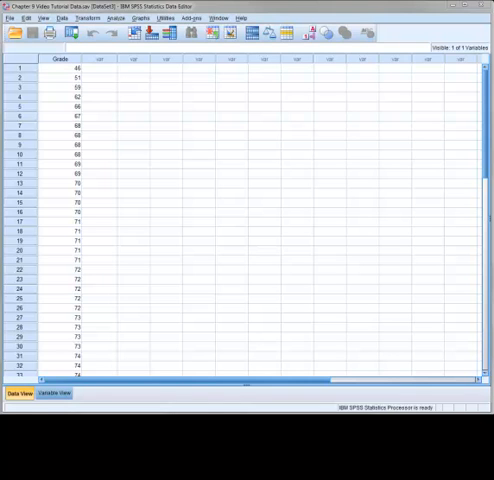
pyautogui.moveTo(152, 392)
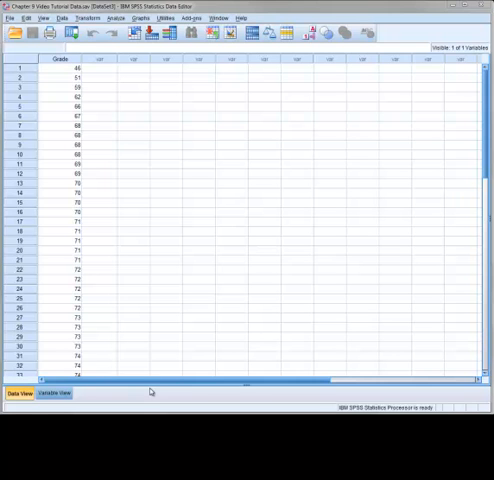
pyautogui.moveTo(126, 204)
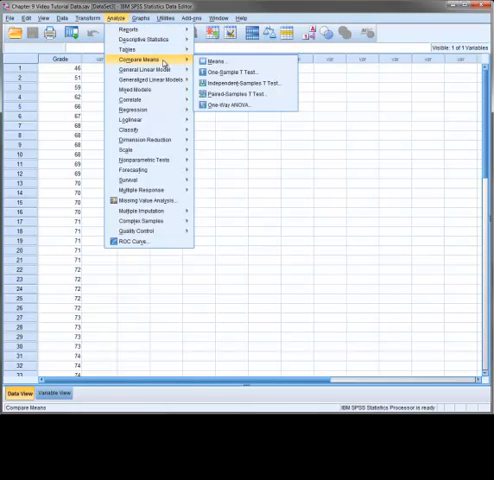
pyautogui.moveTo(252, 76)
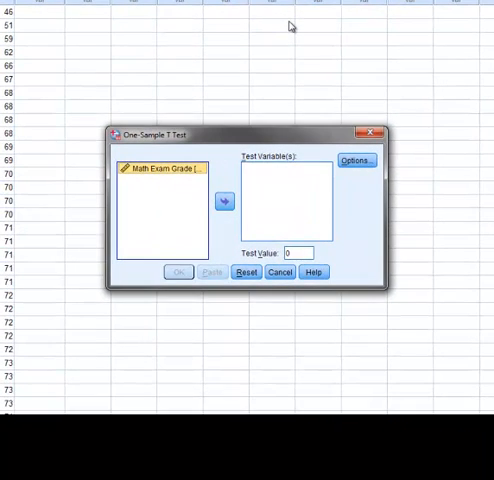
pyautogui.moveTo(226, 92)
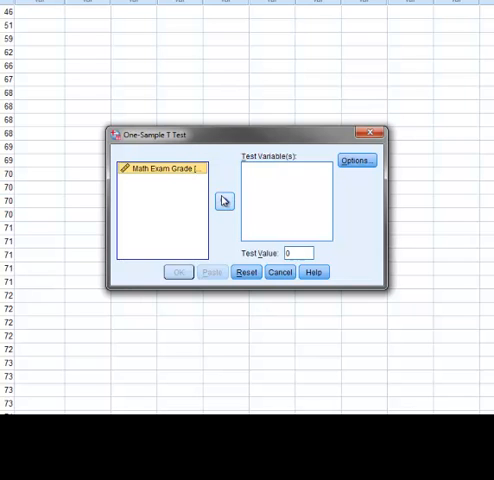
# - Test Math Exam Grade against a value of 70 and run the one-sample t-test
pyautogui.click(224, 200)
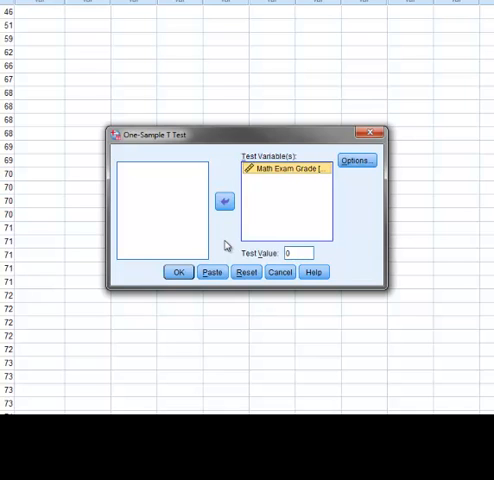
pyautogui.click(304, 252)
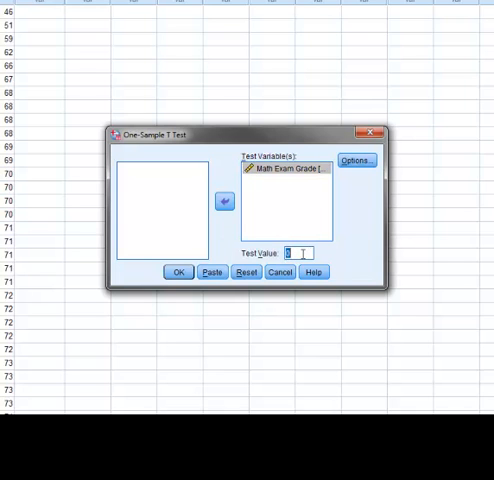
pyautogui.write('70')
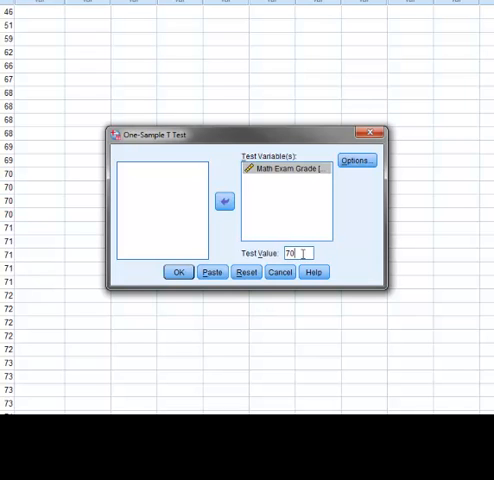
pyautogui.moveTo(344, 256)
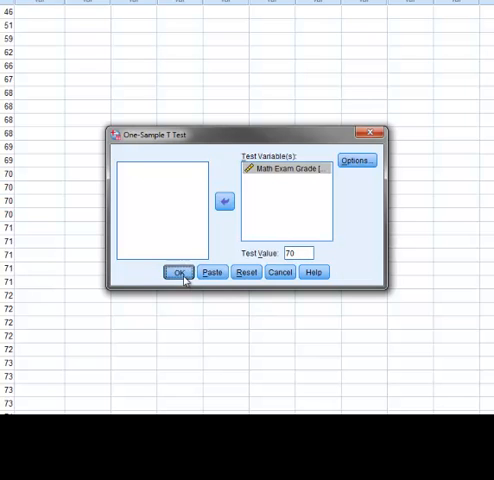
pyautogui.click(178, 272)
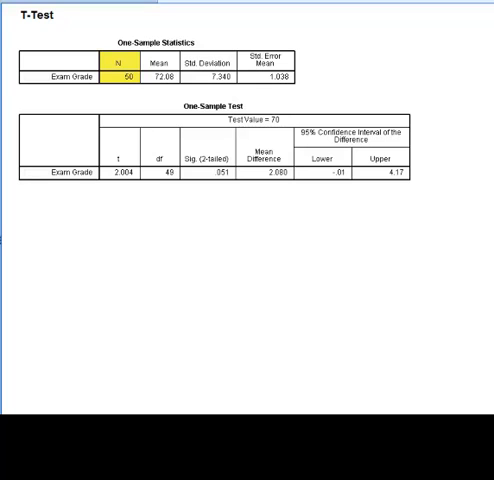
# - Point out the standard deviation 7.340 and standard error, then shade the 95% confidence interval columns grey
pyautogui.click(210, 64)
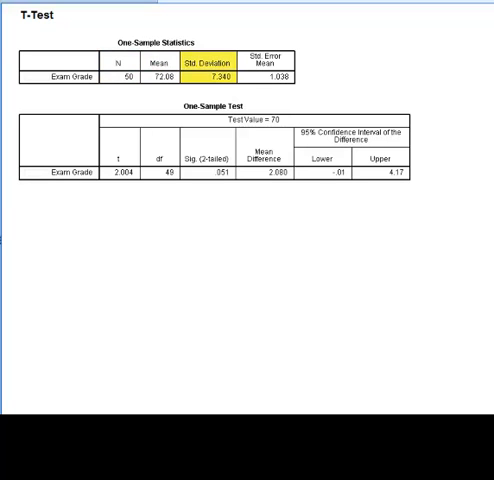
pyautogui.click(272, 60)
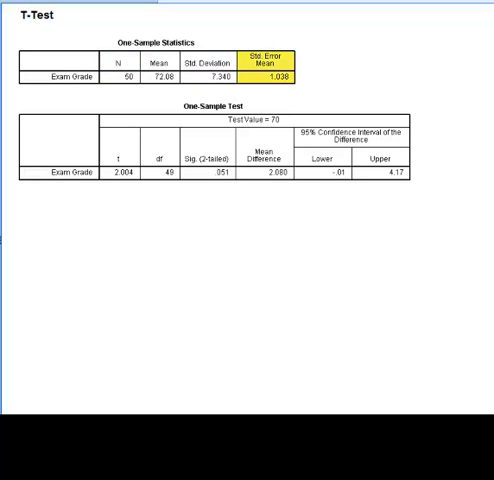
pyautogui.click(268, 68)
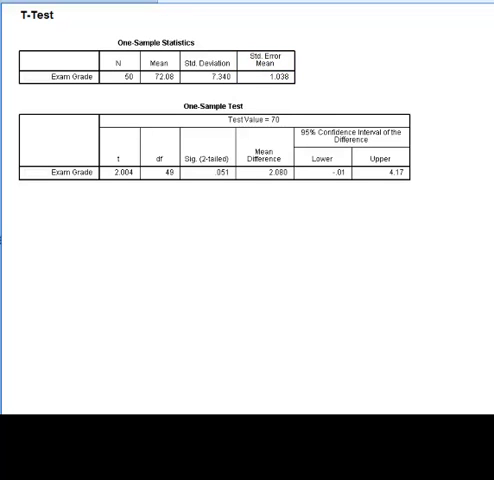
pyautogui.doubleClick(214, 108)
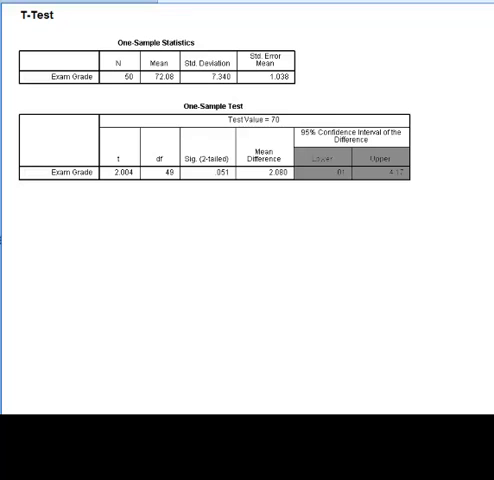
# - Annotate the Mean Difference 2.080 as 72.08 - 70, then highlight the 49 degrees of freedom
pyautogui.doubleClick(252, 120)
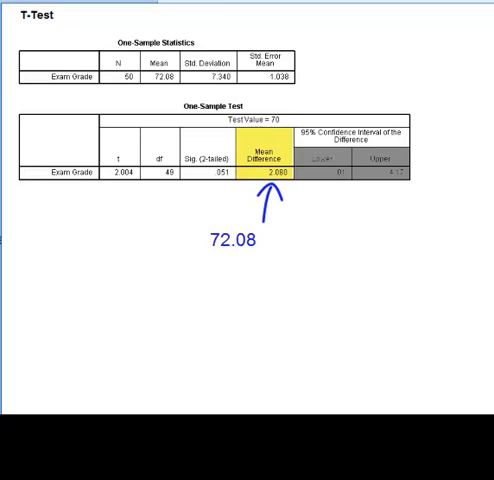
pyautogui.write('-')
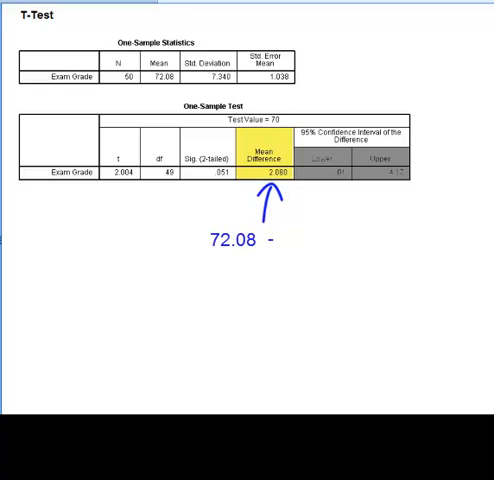
pyautogui.write('70')
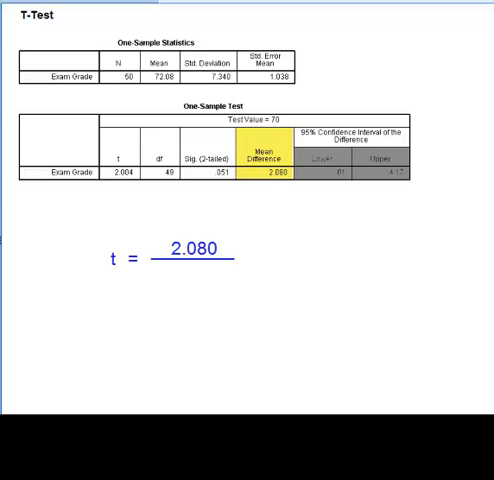
pyautogui.click(272, 62)
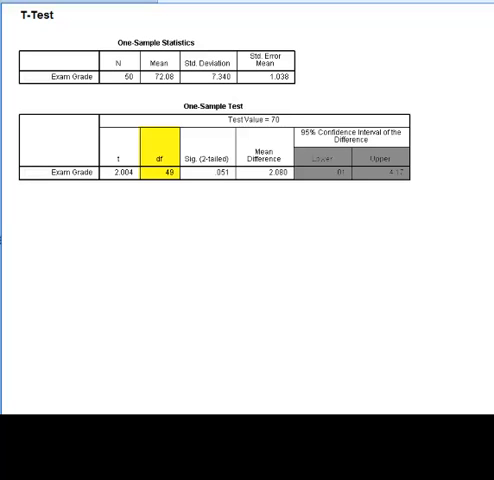
# - Clear the df highlight and highlight the t value of 2.904 instead
pyautogui.click(120, 62)
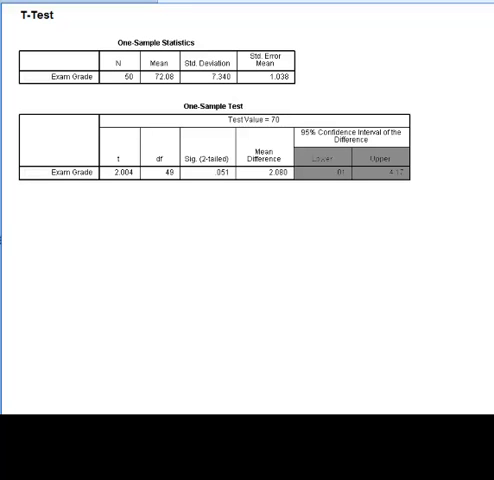
pyautogui.click(120, 172)
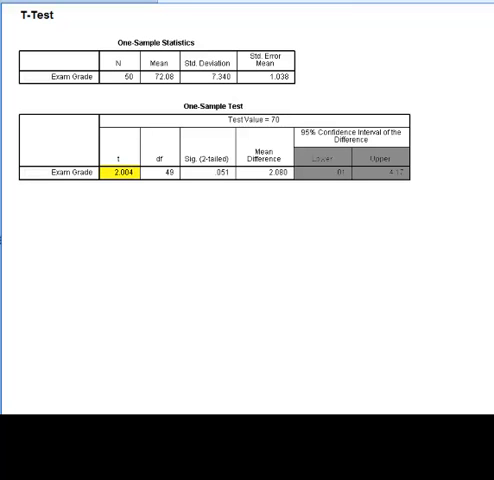